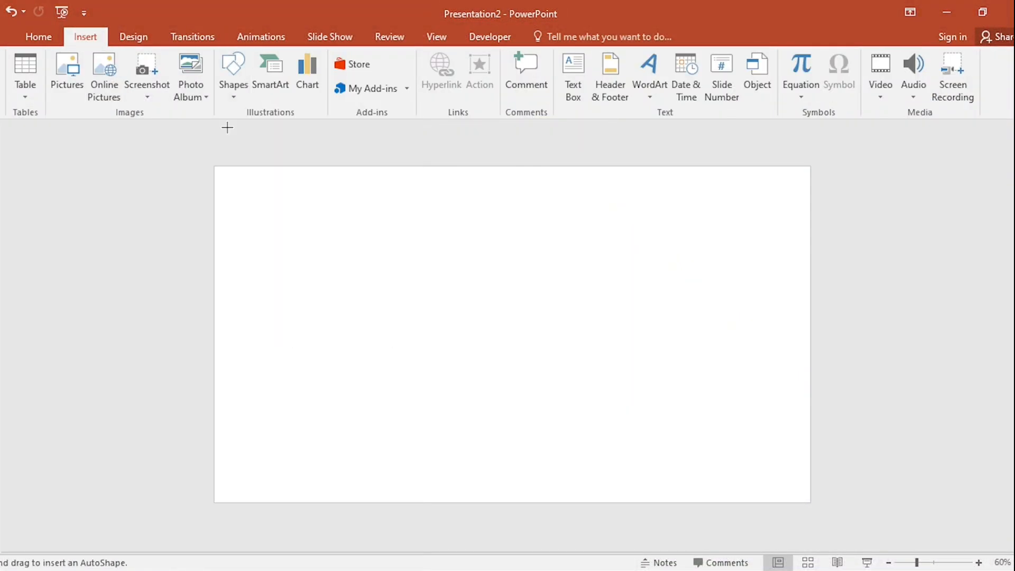
Step: Draw the first blue hexagon on the left of the slide and bring up its shape formatting
drag(235, 215, 319, 289)
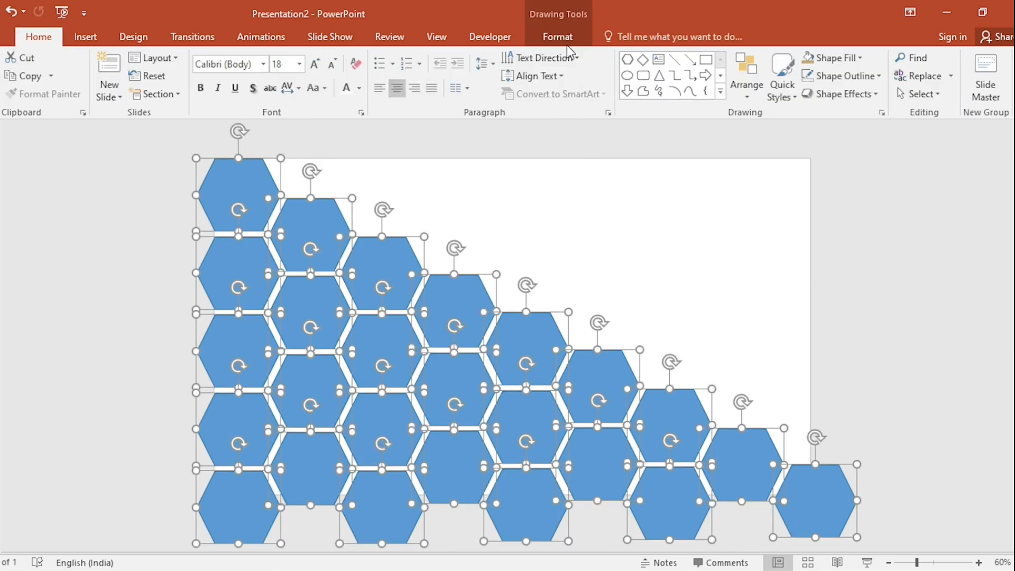
click(557, 36)
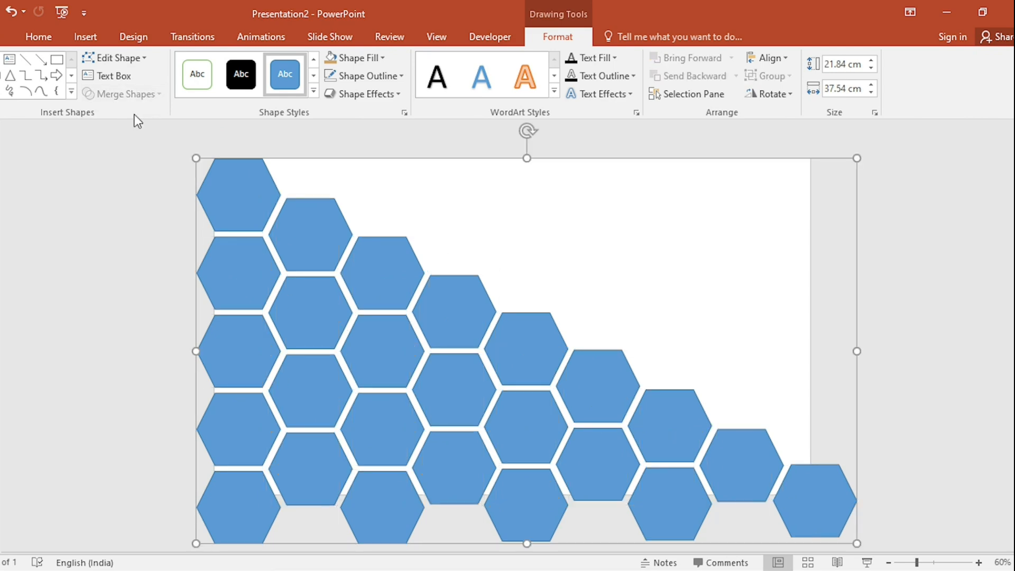
Step: Draw a slide-sized rectangle and subtract the hexagon cluster from it with Merge Shapes > Subtract
click(84, 36)
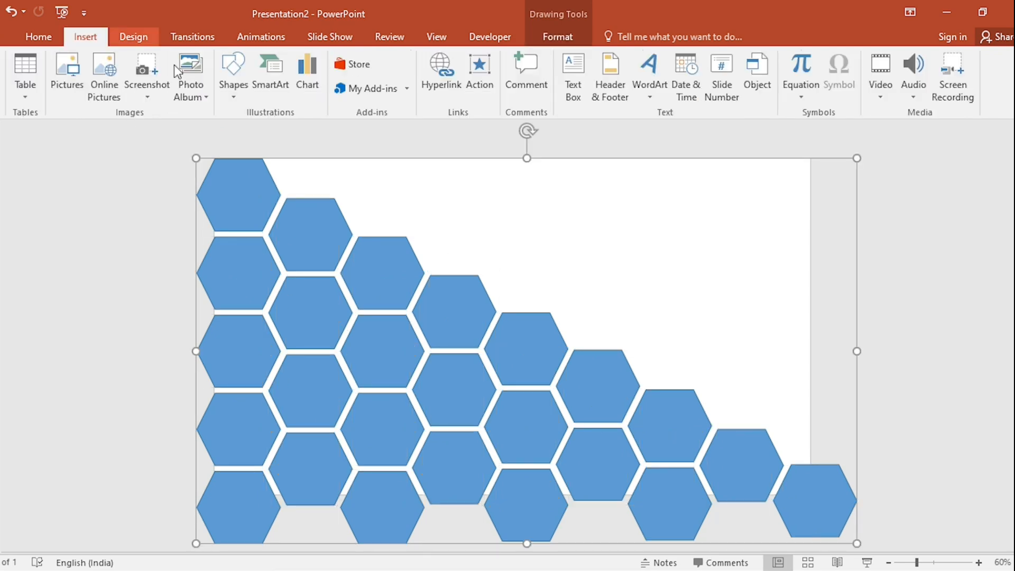
click(232, 76)
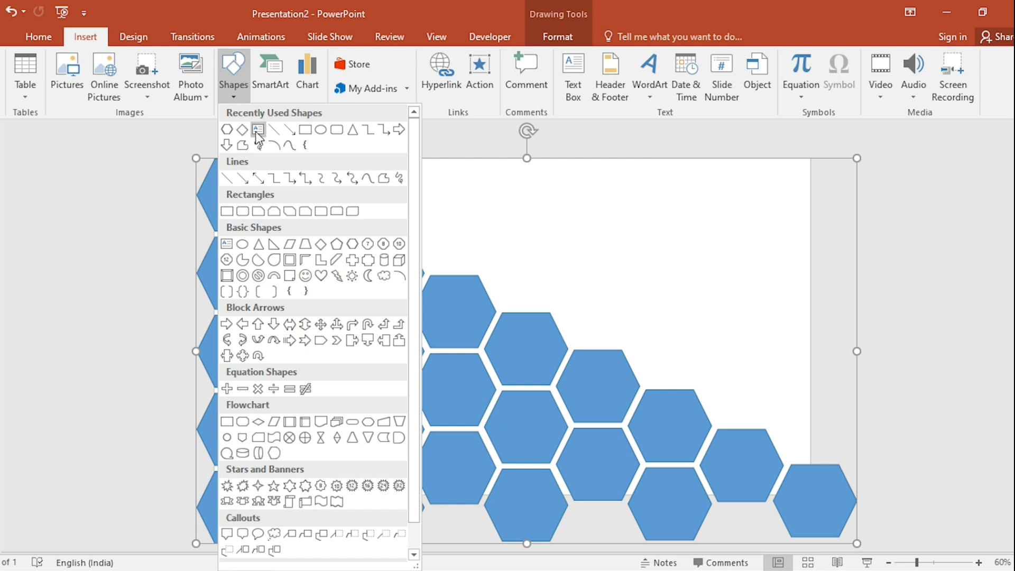
click(257, 131)
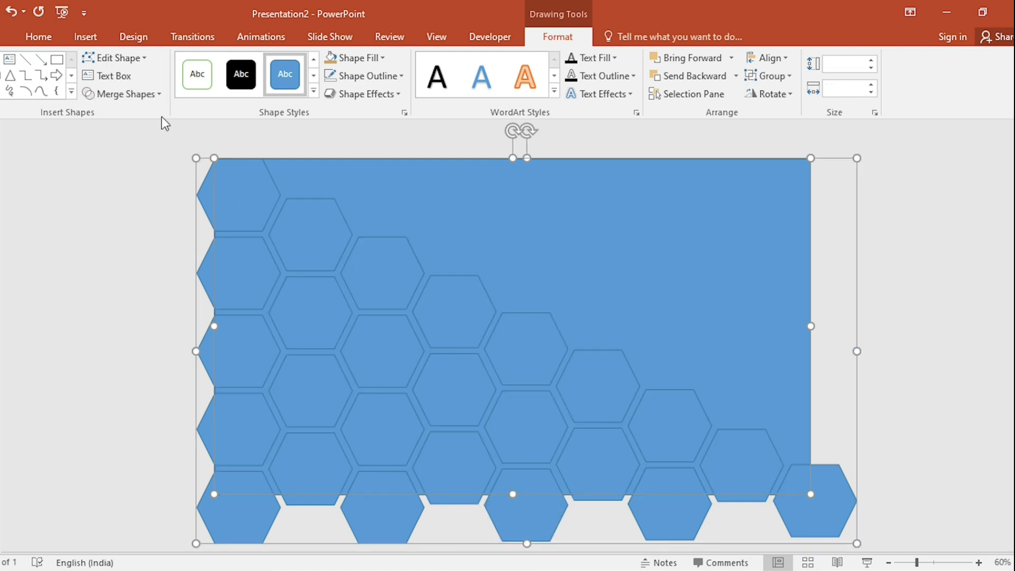
click(121, 94)
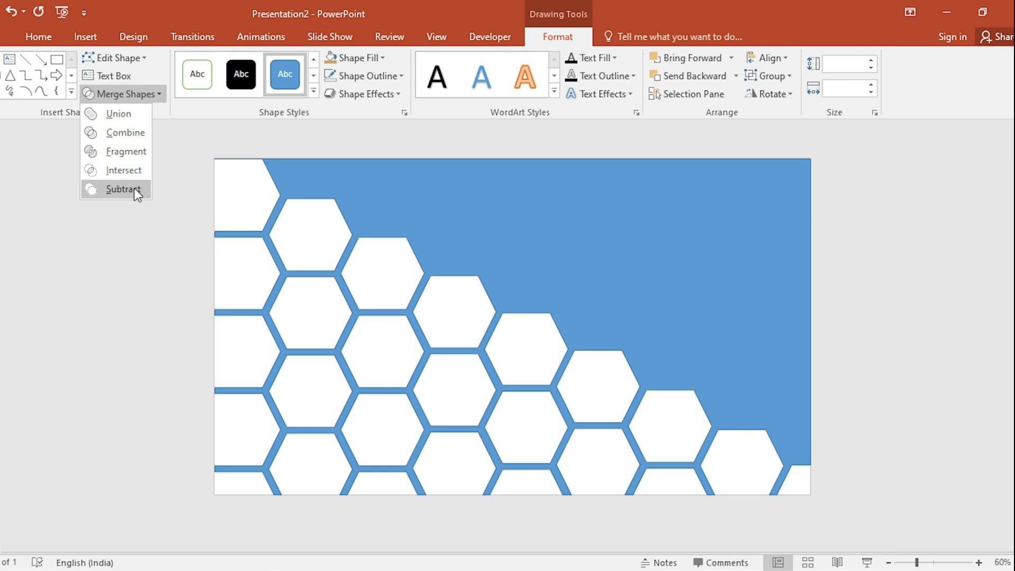
click(123, 188)
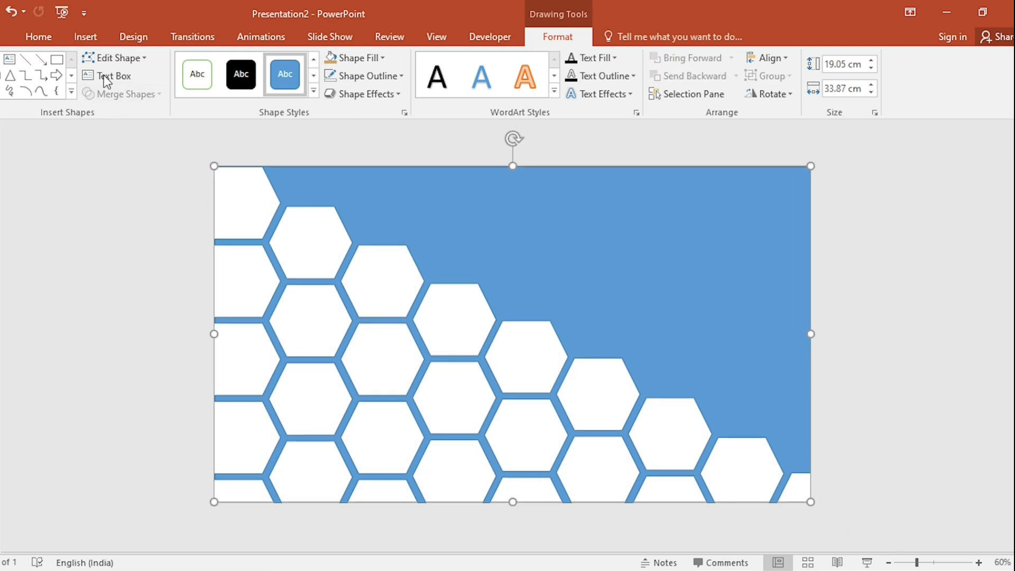
Step: Insert the Woodpeckers.mp4 video from the computer onto the slide
click(84, 37)
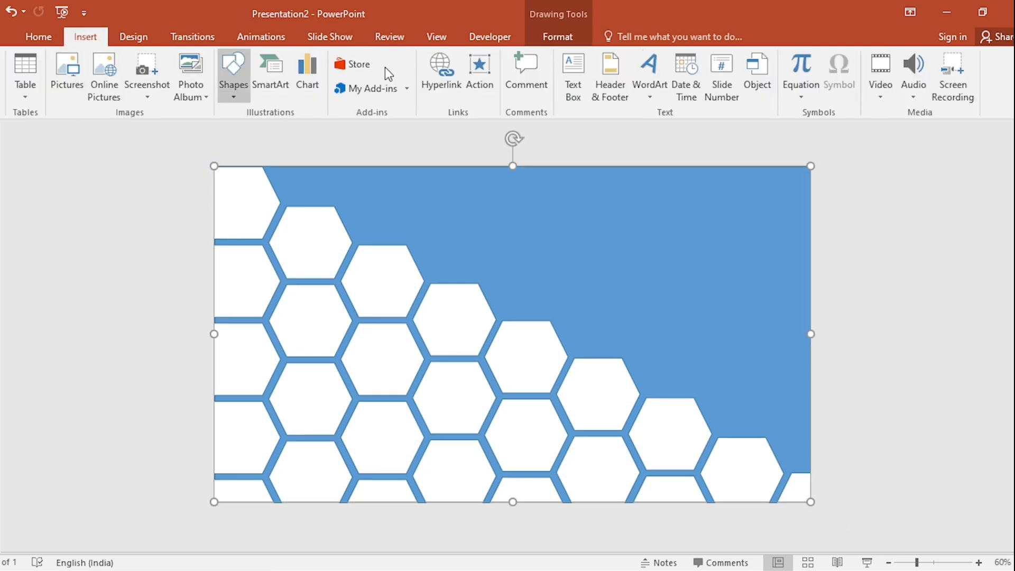
click(879, 74)
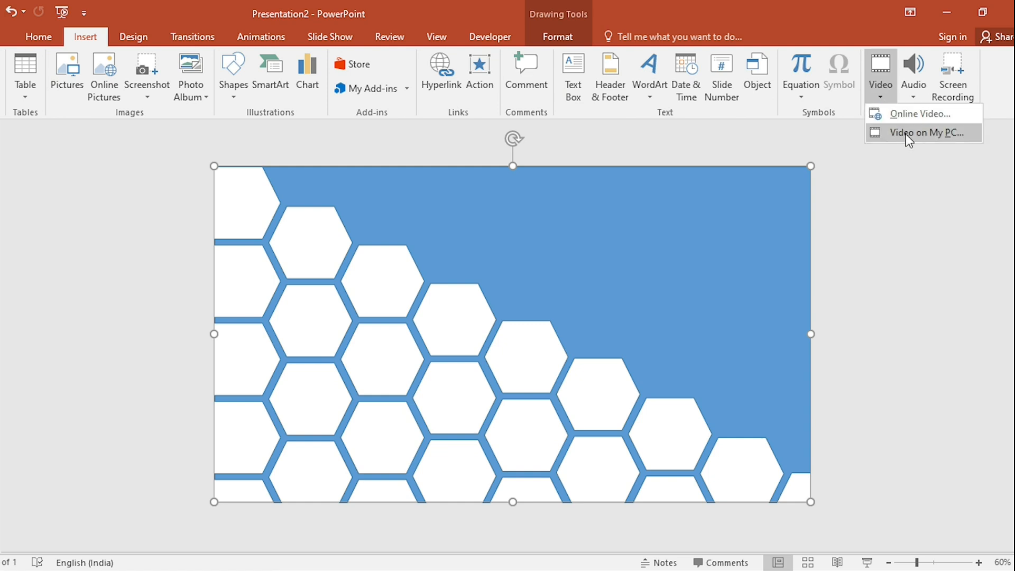
click(921, 133)
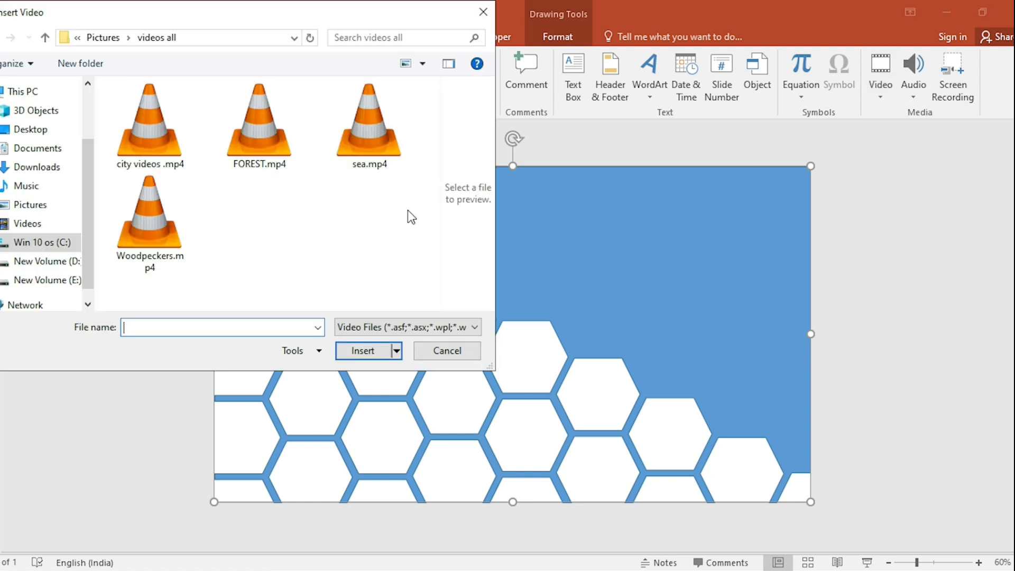
click(149, 217)
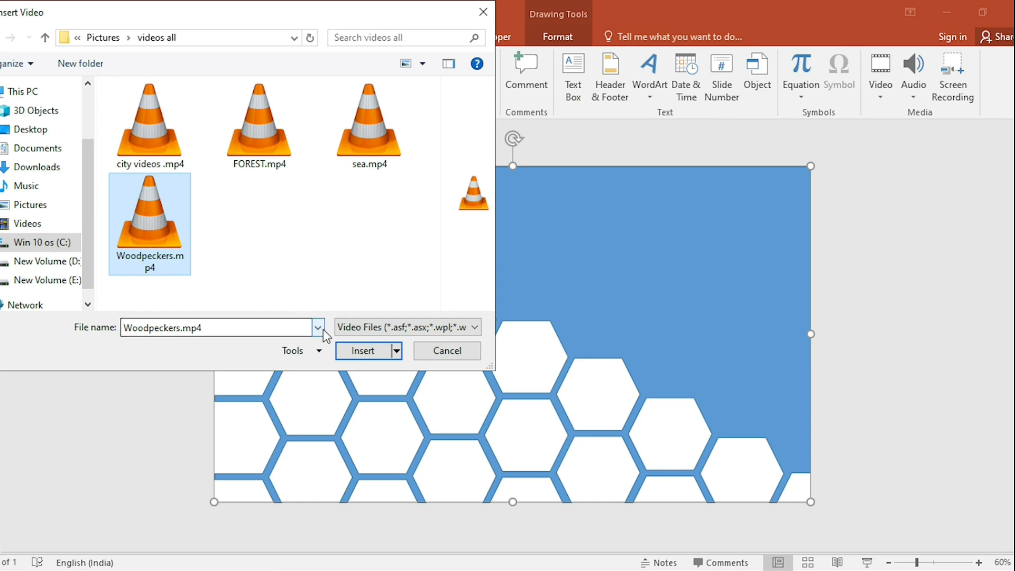
click(363, 350)
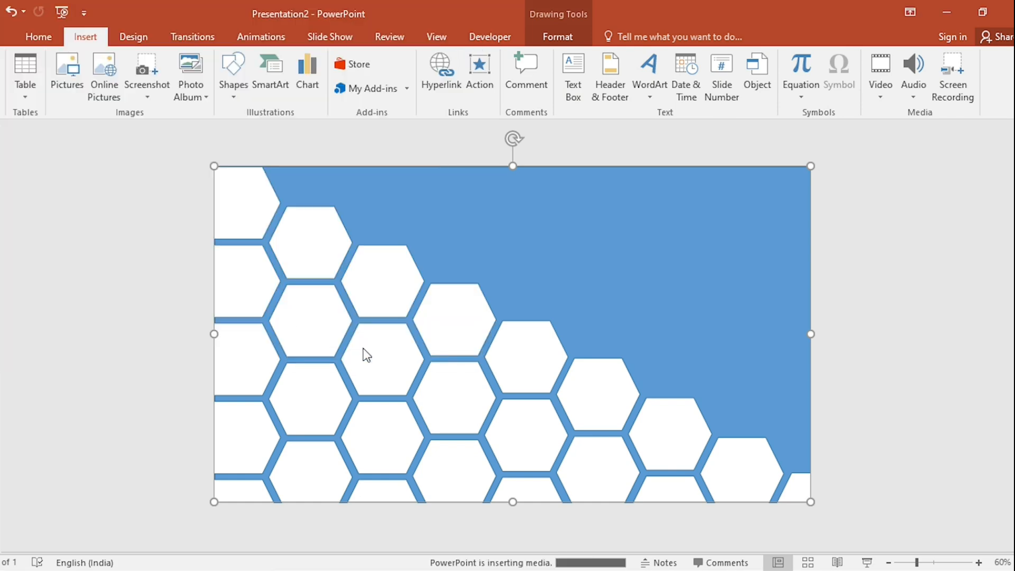
Step: Send the woodpecker video to the back so it shows through the hexagon cutouts
right_click(366, 333)
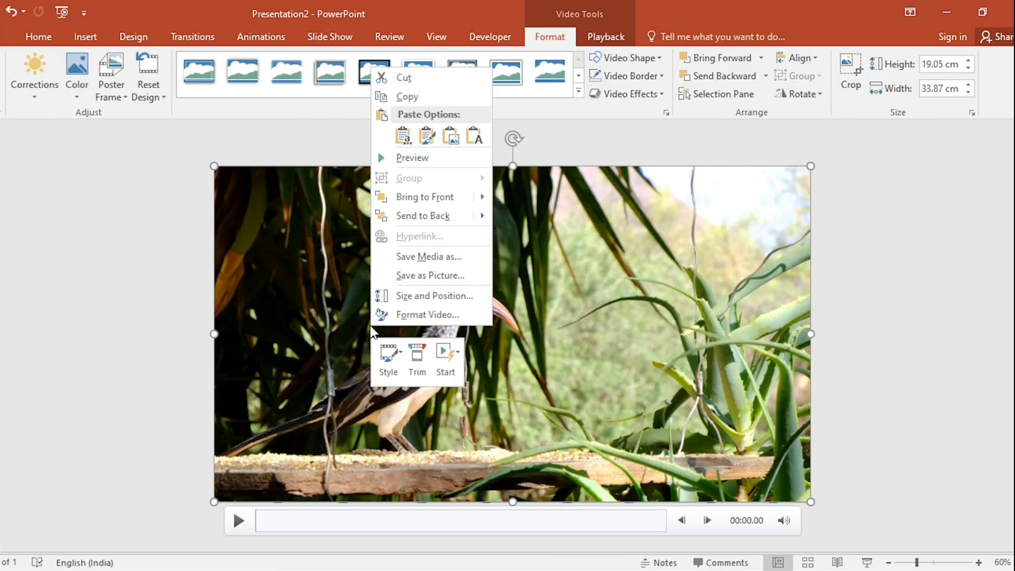
click(374, 70)
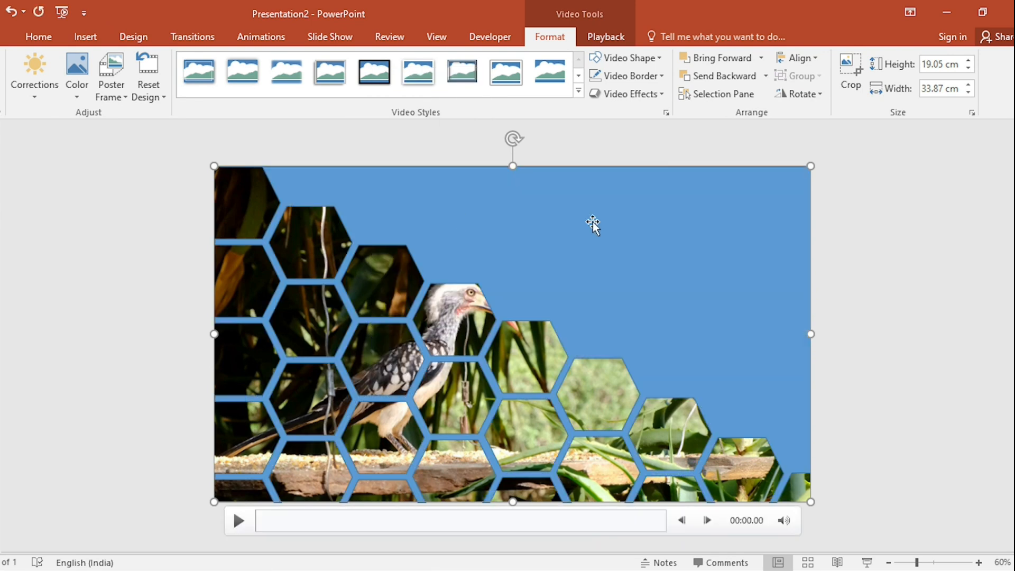
Step: Change the overlay's Shape Fill from blue to grey
click(38, 36)
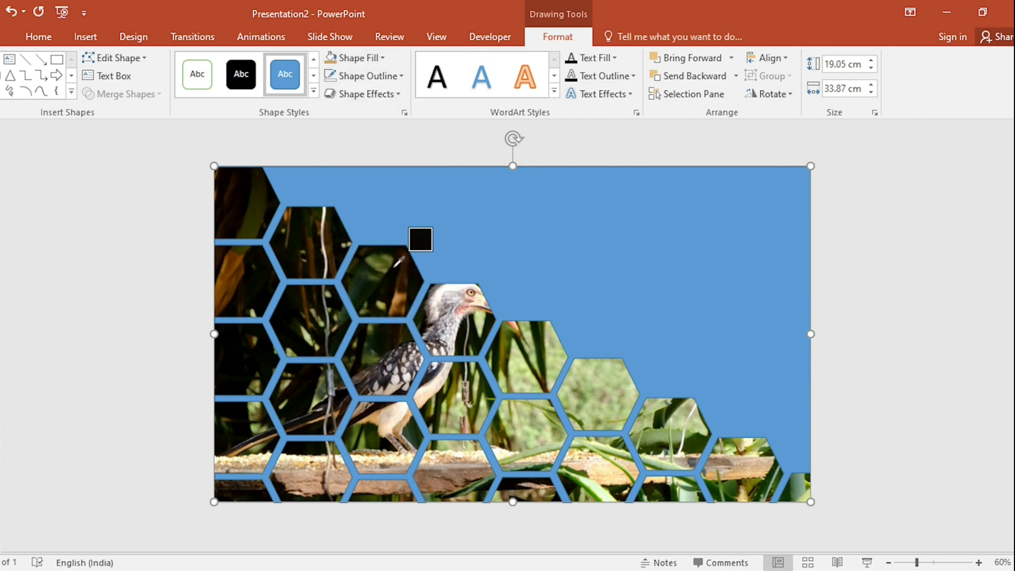
click(364, 76)
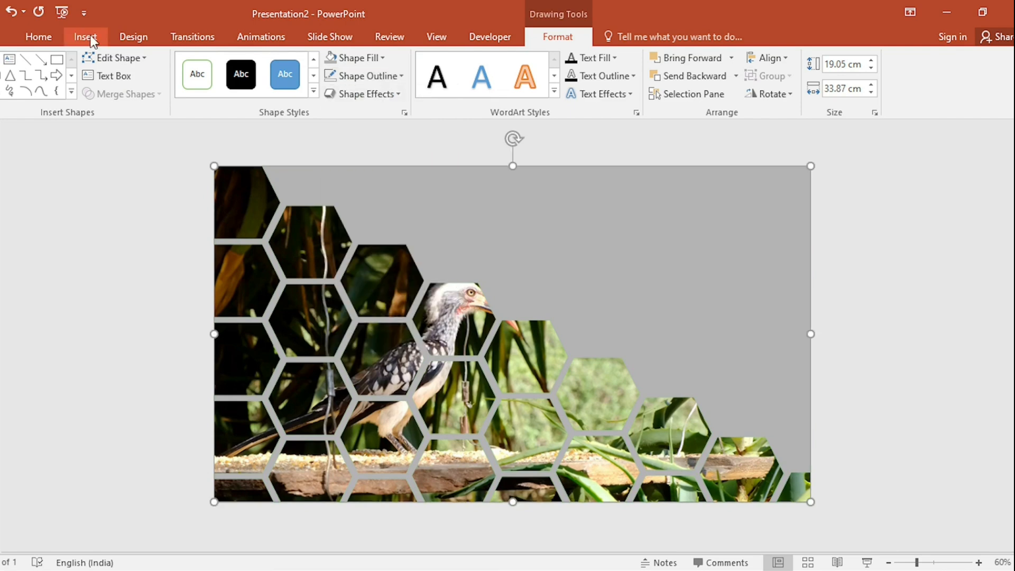
Step: Add a 'Woodpeckers' text box in the top-right grey area and colour its text yellow
click(85, 36)
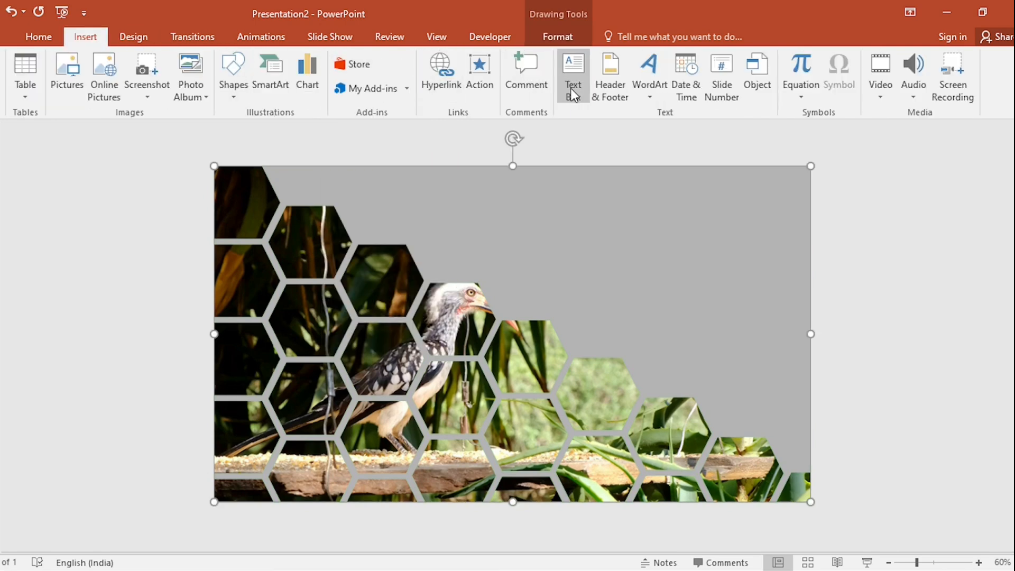
drag(457, 192, 757, 244)
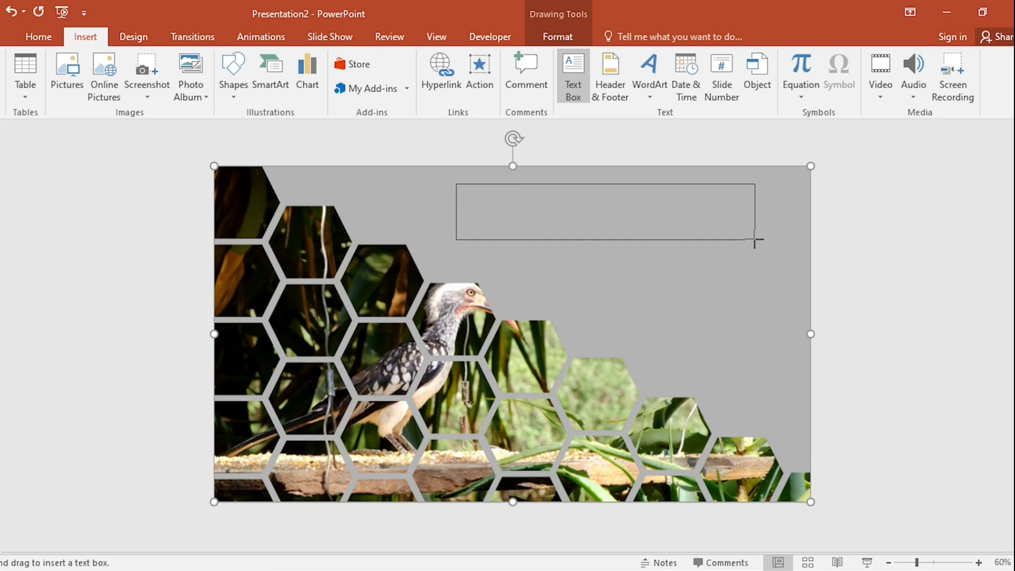
text(Woodpeckers)
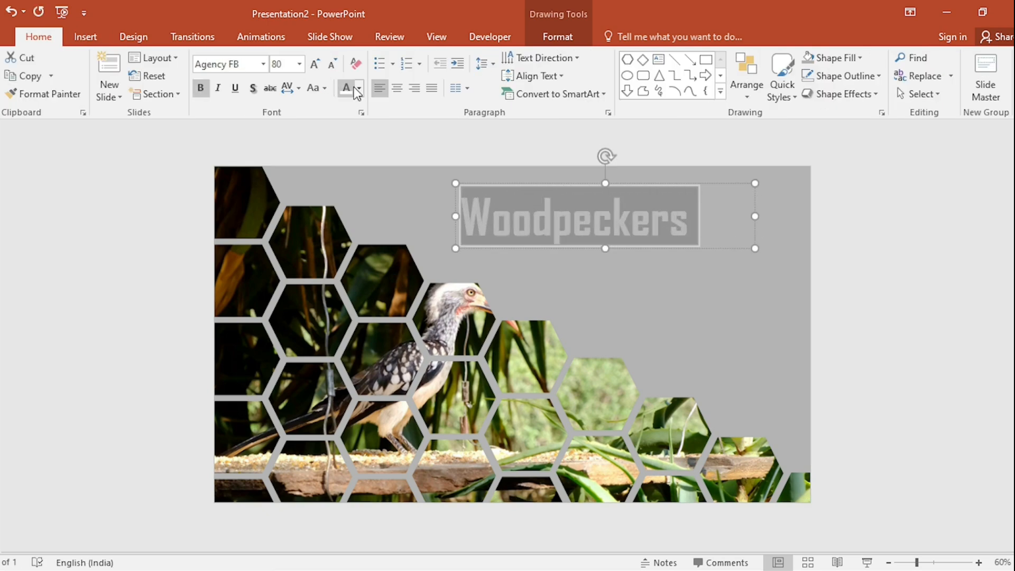
click(358, 88)
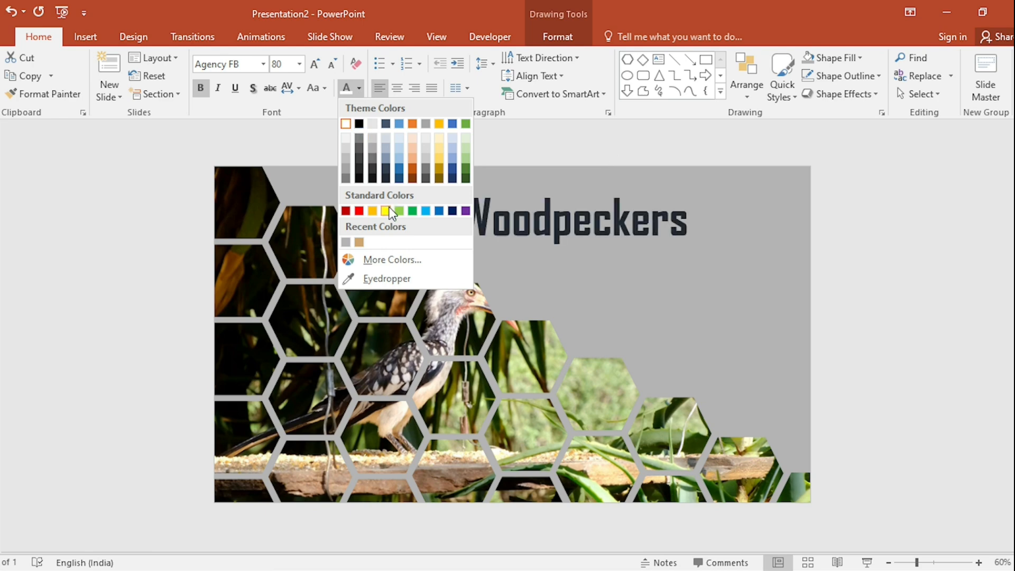
click(372, 211)
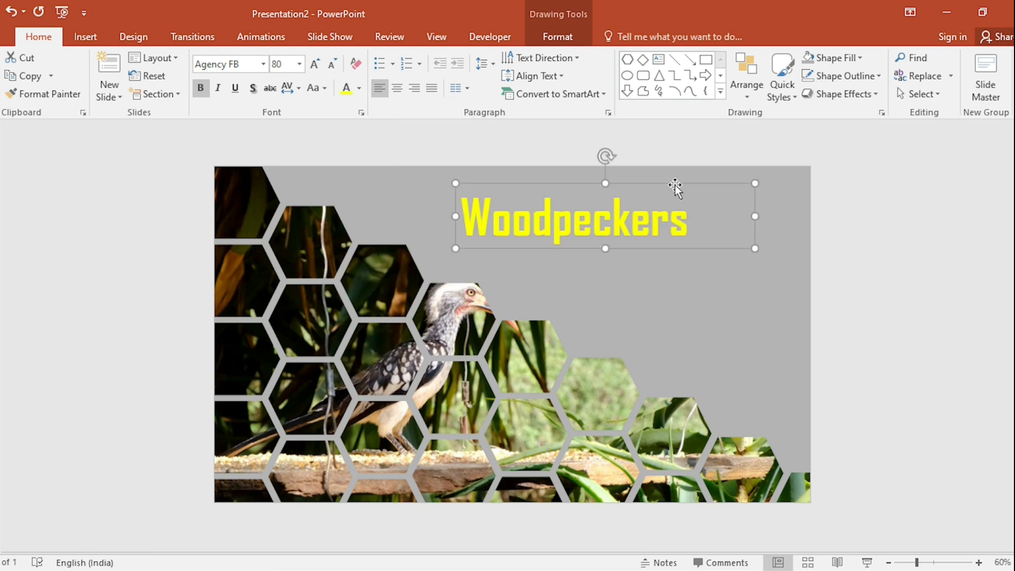
click(85, 36)
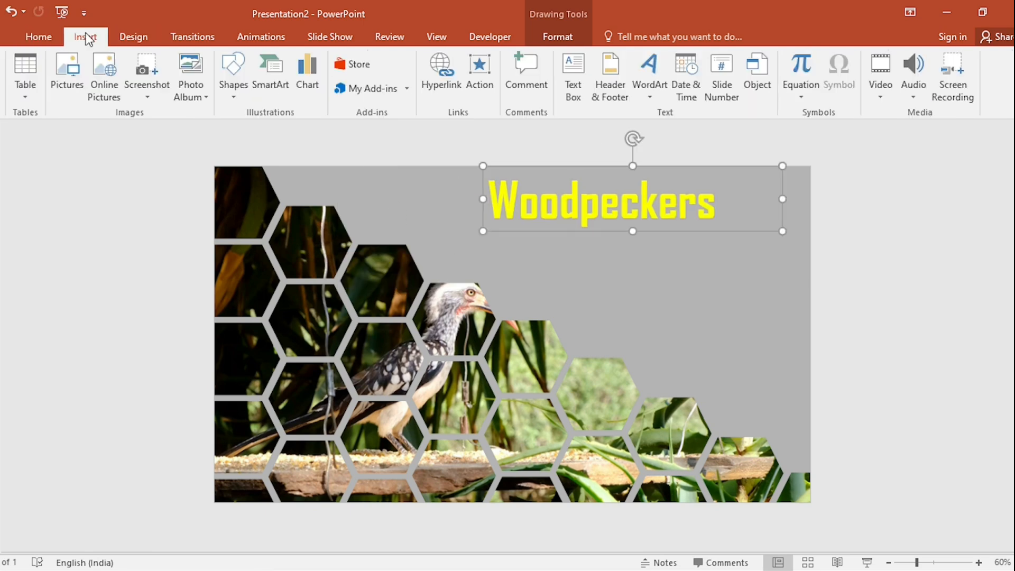
Step: Add a text box reading 'Woodpeckers are part of the bird family Picidae…' and enlarge it to 20 pt
click(573, 76)
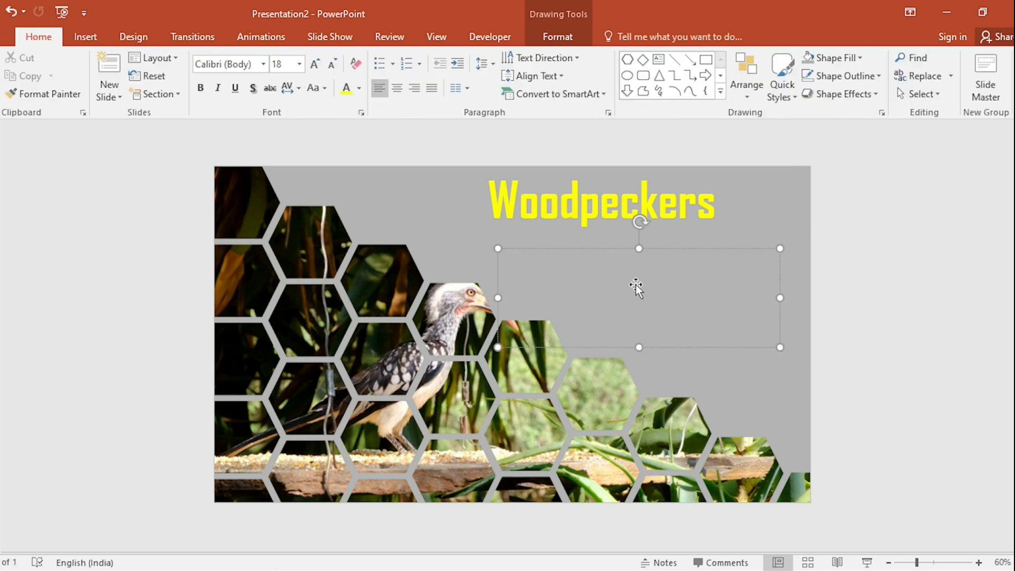
text(Woodpeckers are part of the bird family Picidae, which also includes the piculets, wrynecks and sapsuckers. Members of this family are found worldwide, except for Australia, New Guinea, New Zealand, Madagascar and the extreme polar regions.)
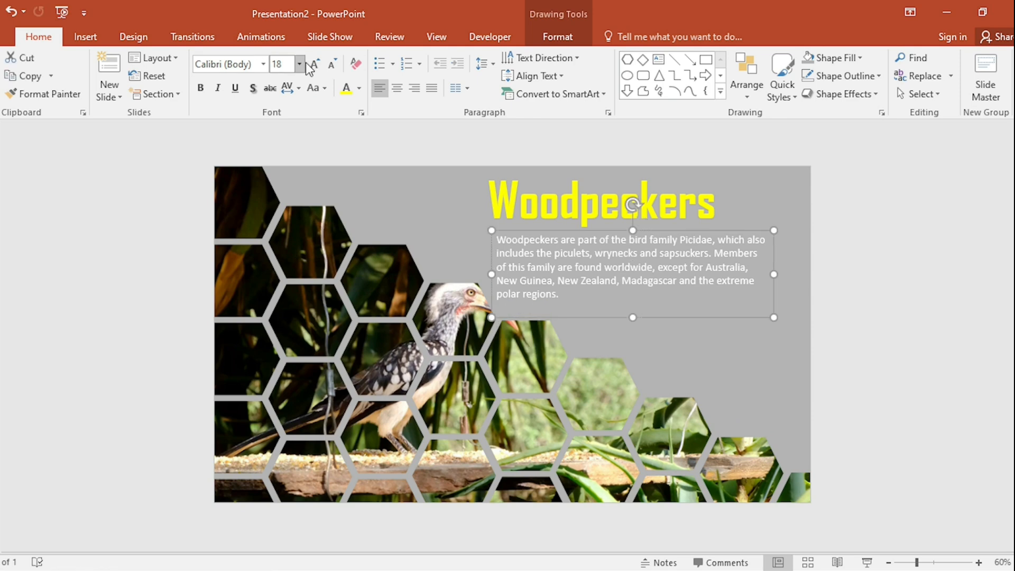
click(300, 60)
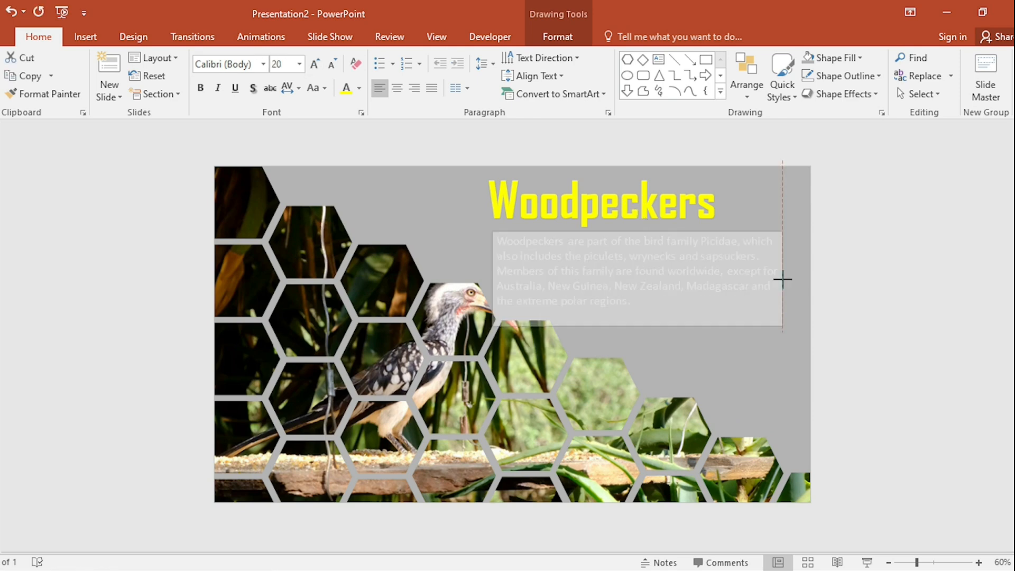